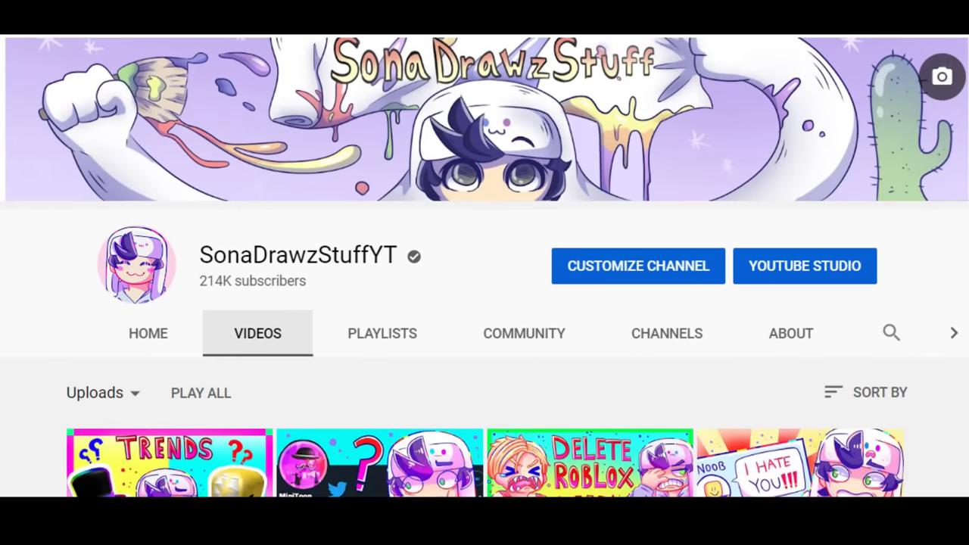
- Scroll down the main channel page before moving to the empty second channel
scroll(down, 3)
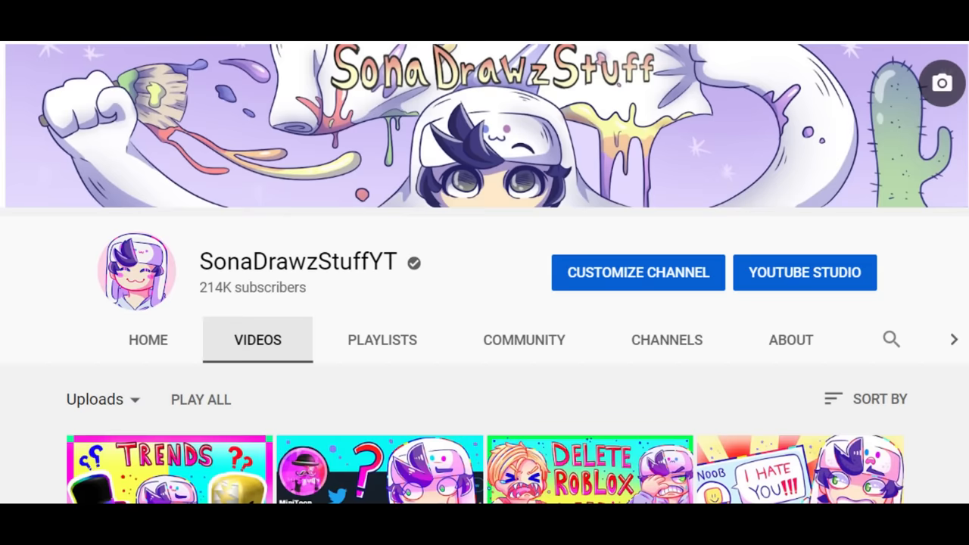
scroll(down, 3)
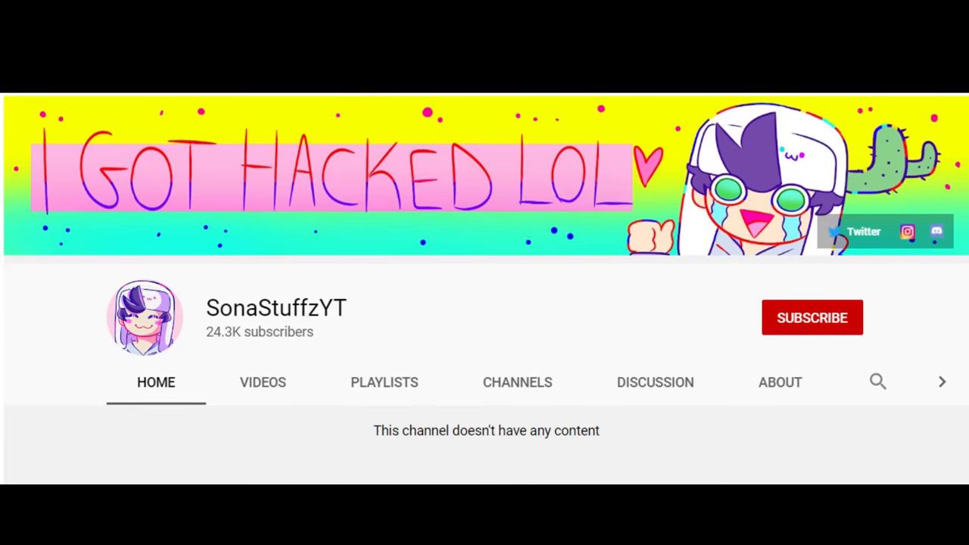
scroll(down, 3)
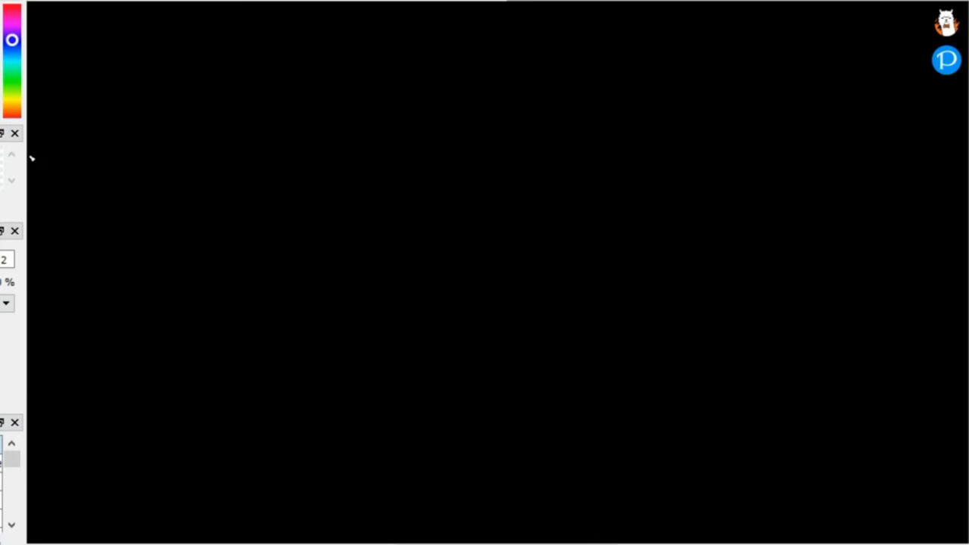
- Draw the white head outline with ears and the first eye's ring and inner swirl
drag(355, 58, 700, 91)
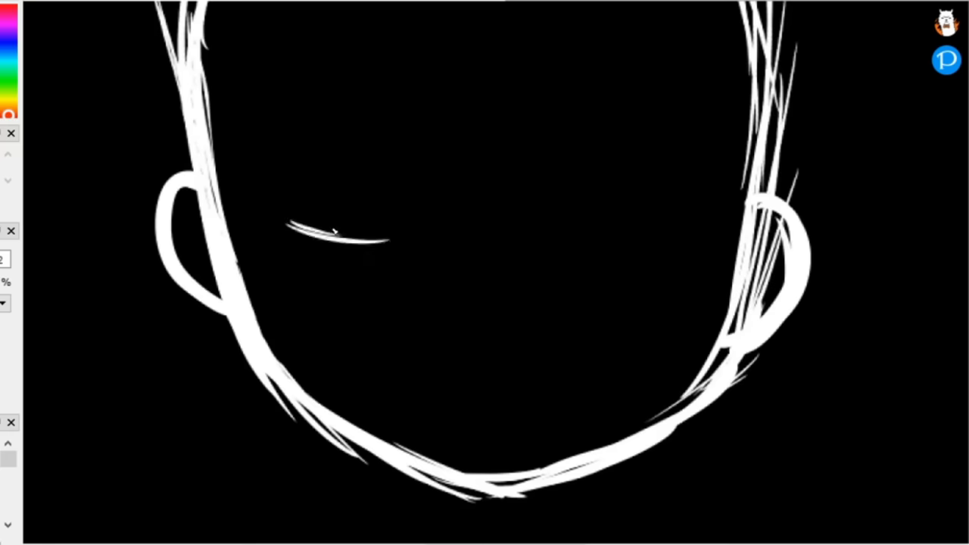
drag(288, 228, 421, 227)
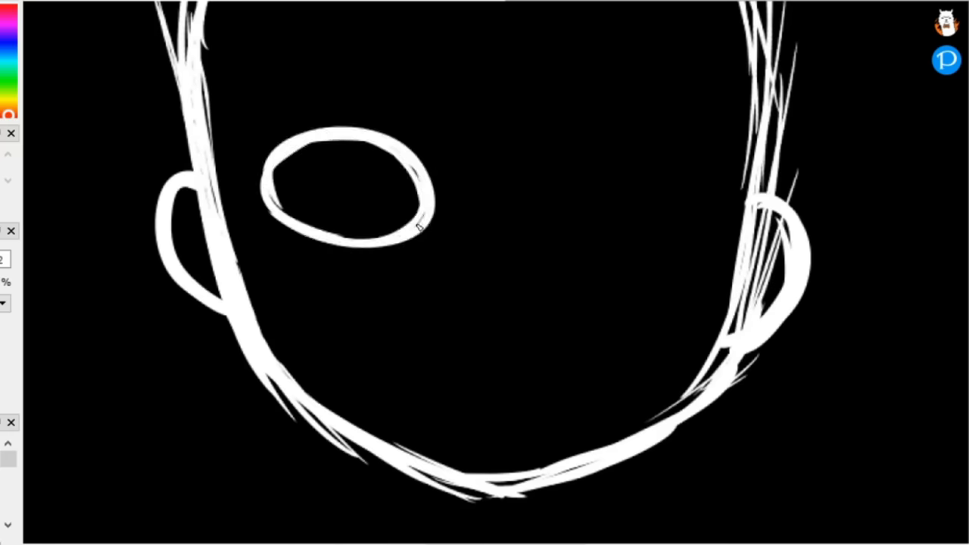
drag(326, 189, 379, 220)
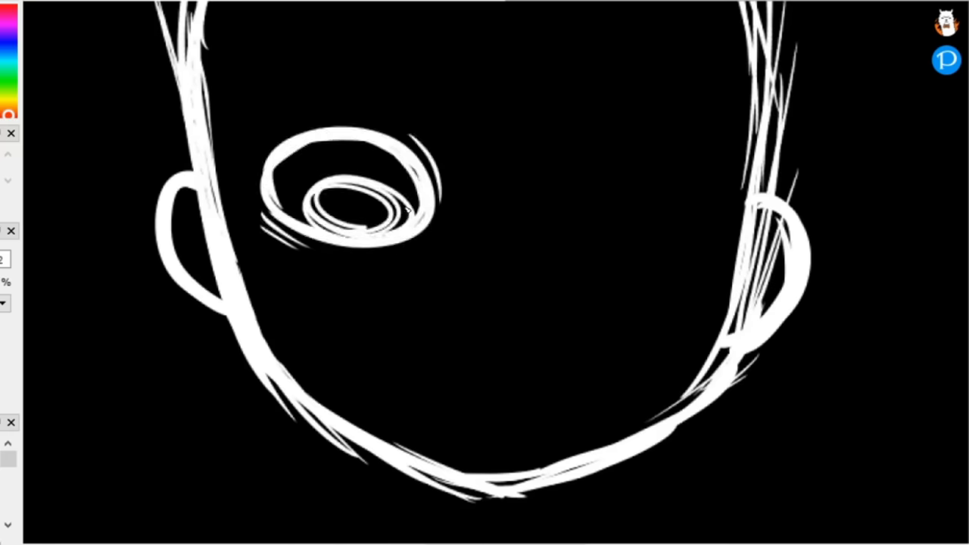
drag(288, 137, 470, 113)
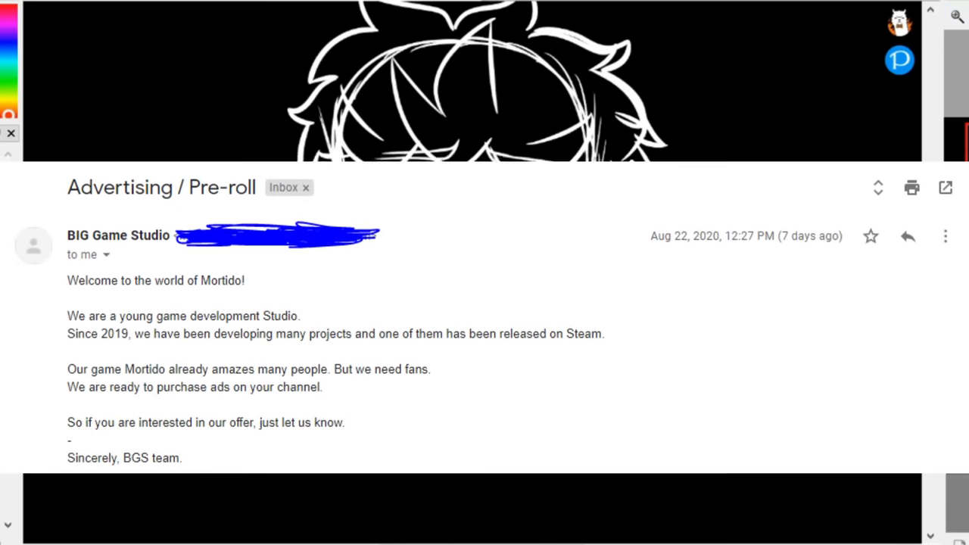
- Scroll the canvas while sketching the swirly eyes, frown, blush and hoodie outline
scroll(down, 3)
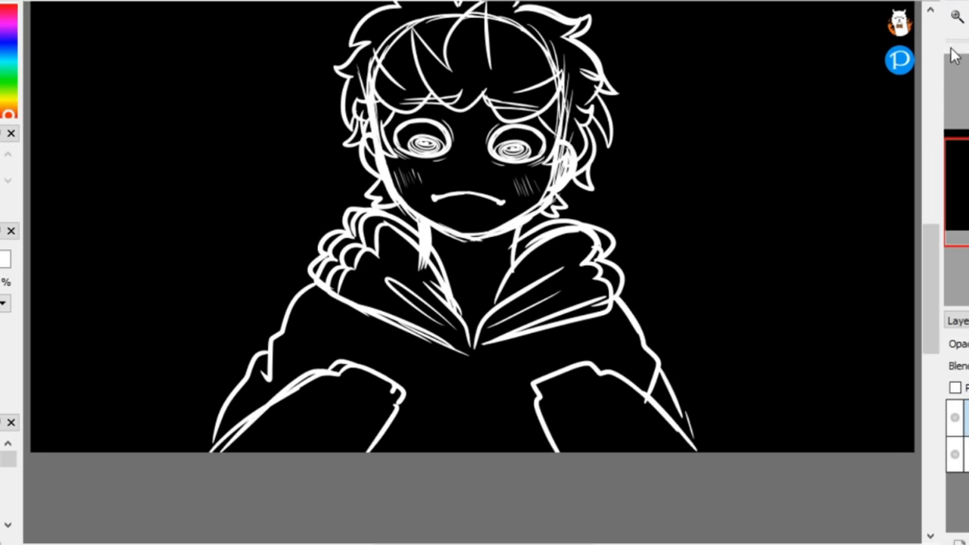
- Place a mark at the collar where the two clenched hands grip the hoodie
click(416, 258)
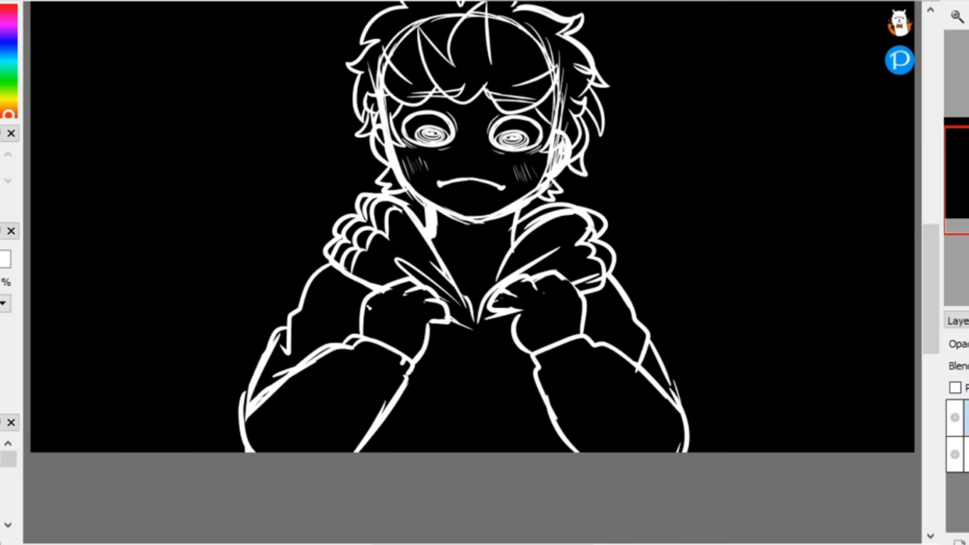
- Trace the face outline in clean white lines over the faded sketch layer
drag(364, 295, 576, 250)
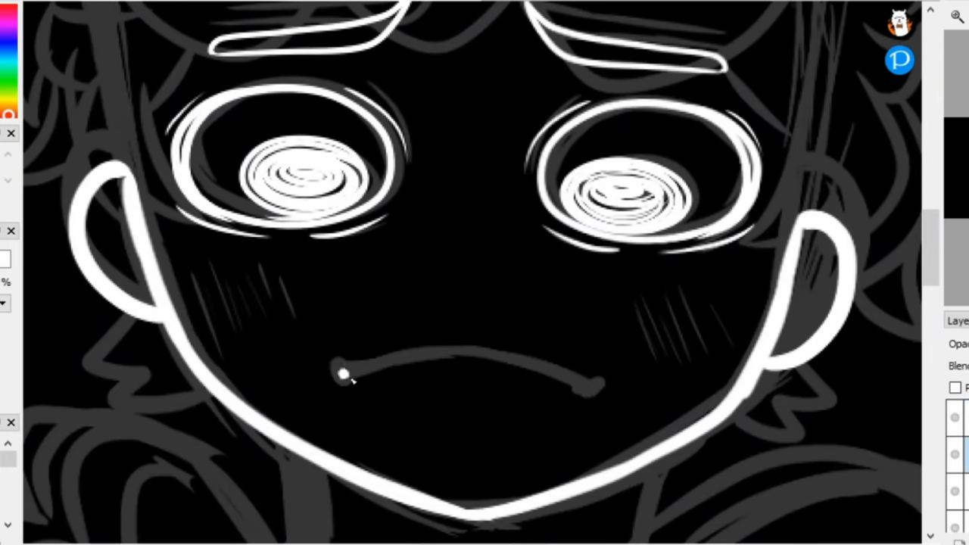
- Ink the face and messy hair strands, adding a tuft of hair on top
drag(340, 371, 591, 382)
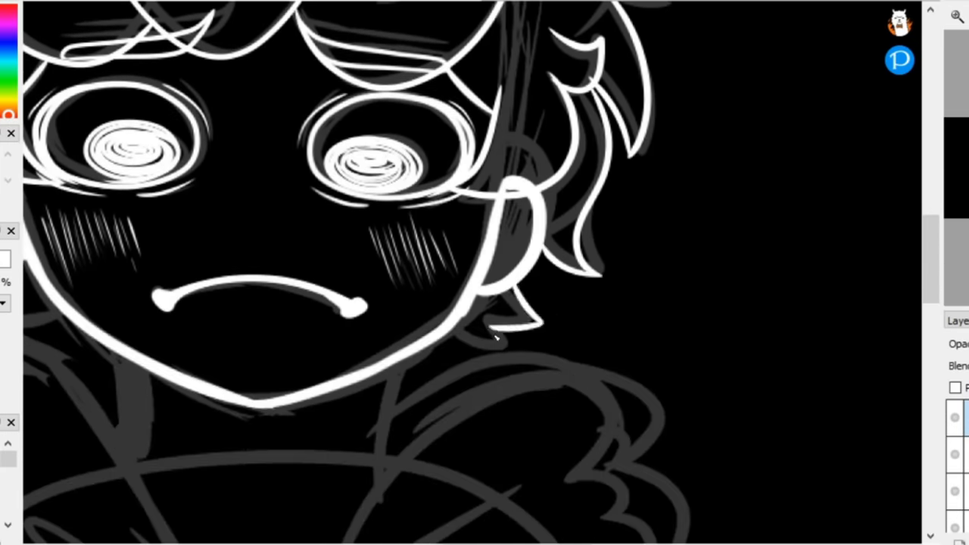
drag(401, 382, 515, 330)
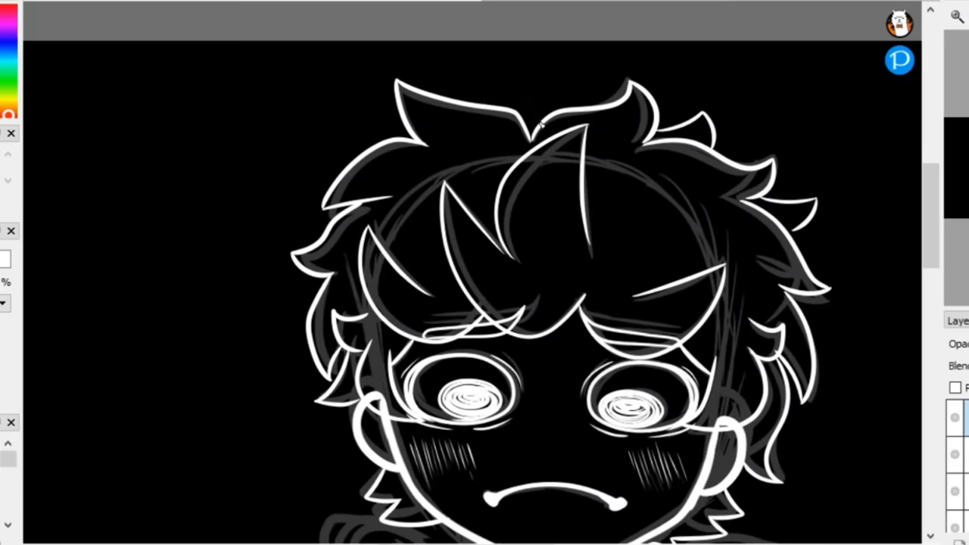
drag(515, 136, 500, 83)
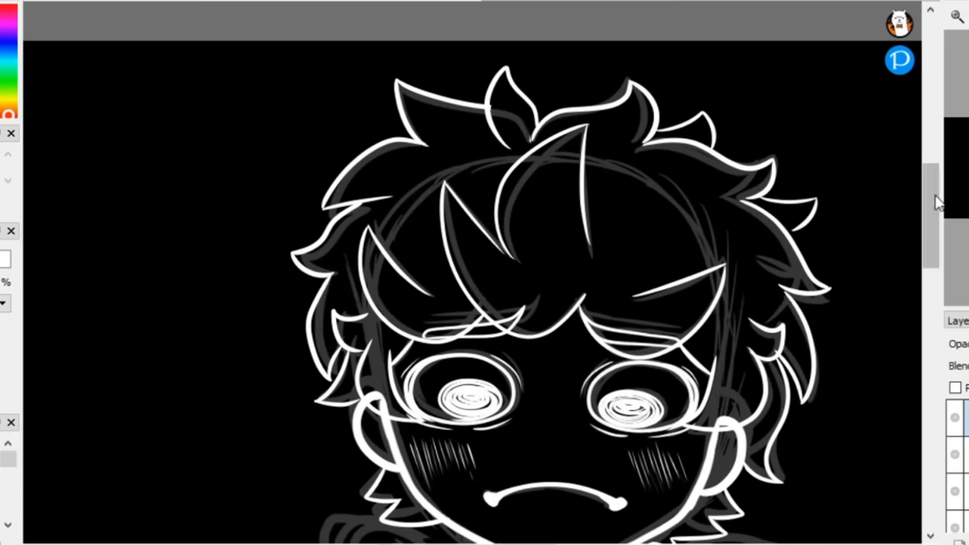
scroll(down, 3)
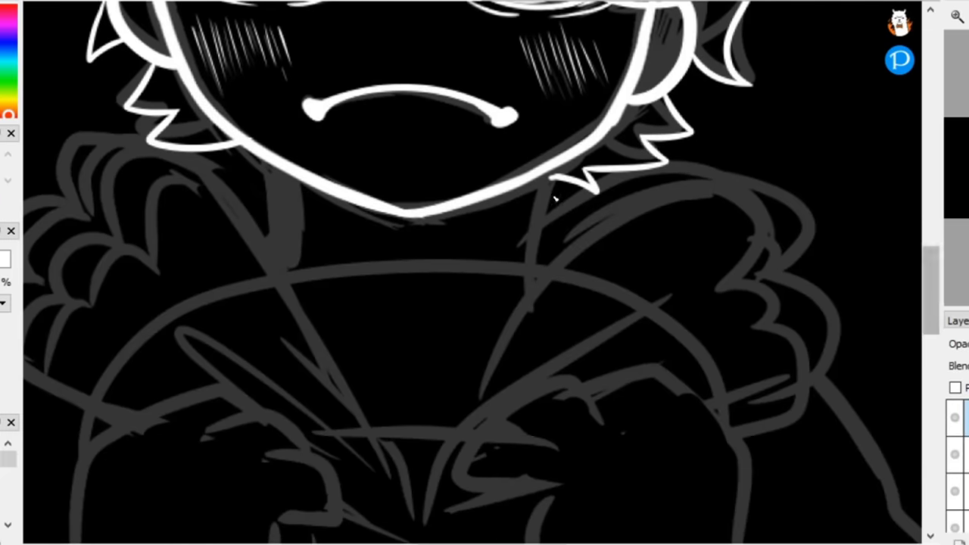
- Ink the hair and jaw outline, then the hoodie shoulder and fluffy collar
drag(553, 167, 538, 284)
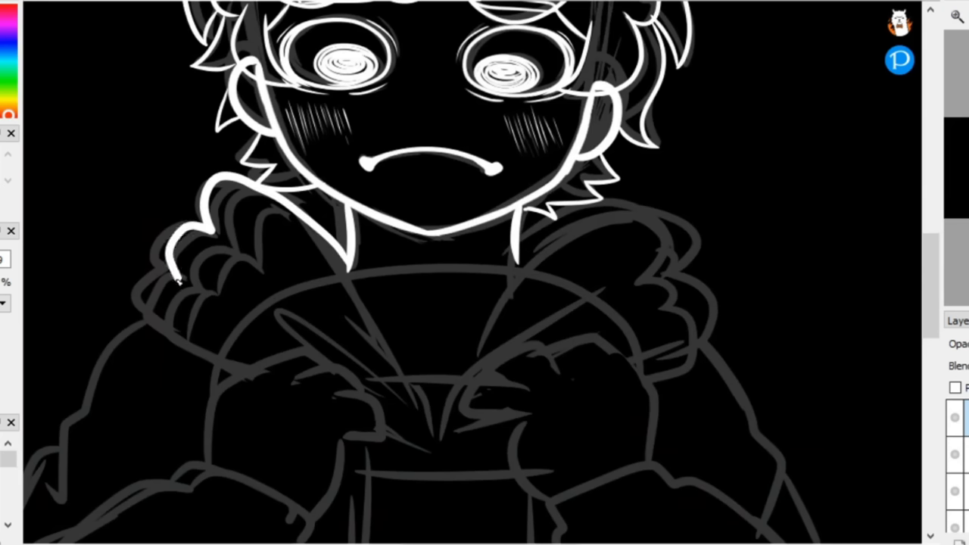
drag(530, 227, 689, 295)
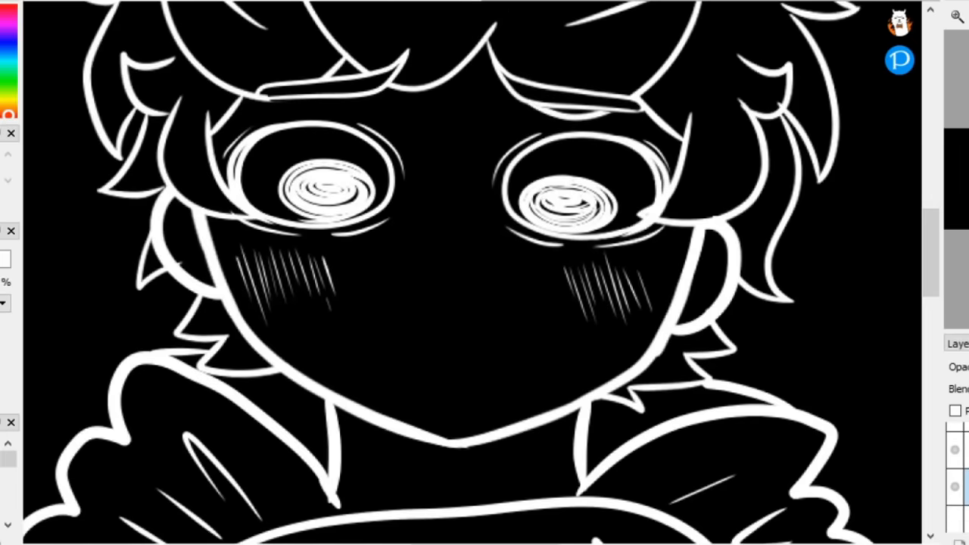
- Finish inking around the face and hair, then the hoodie, hands and white cloth
drag(356, 334, 447, 325)
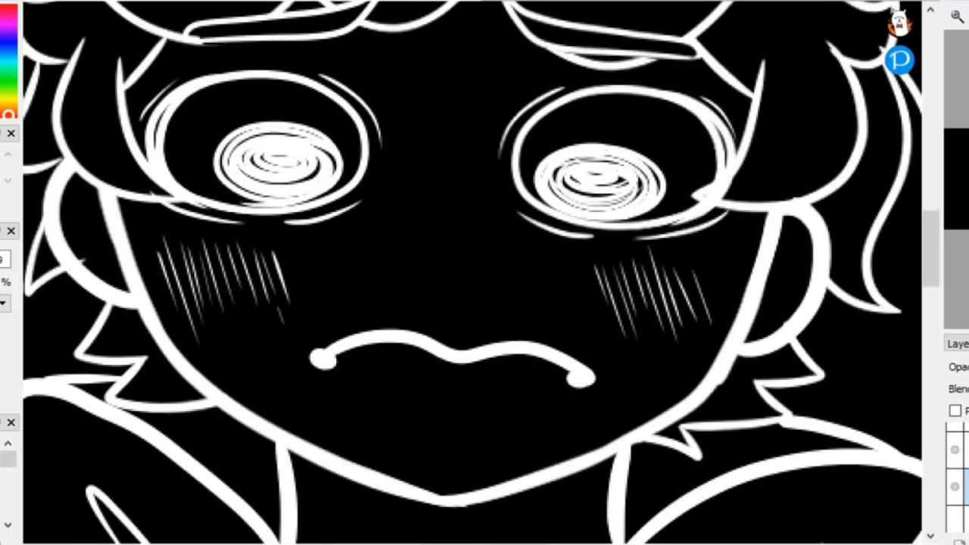
drag(310, 363, 606, 382)
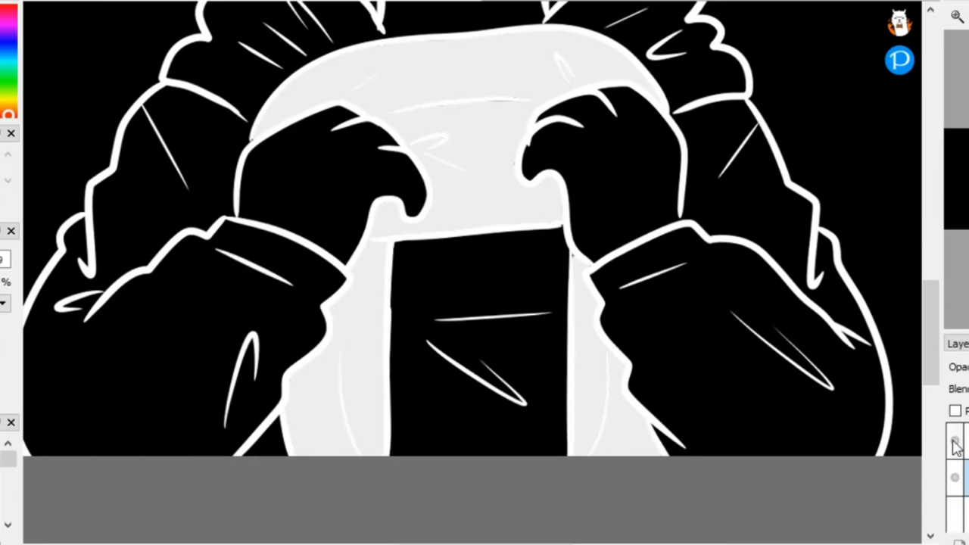
drag(397, 109, 492, 103)
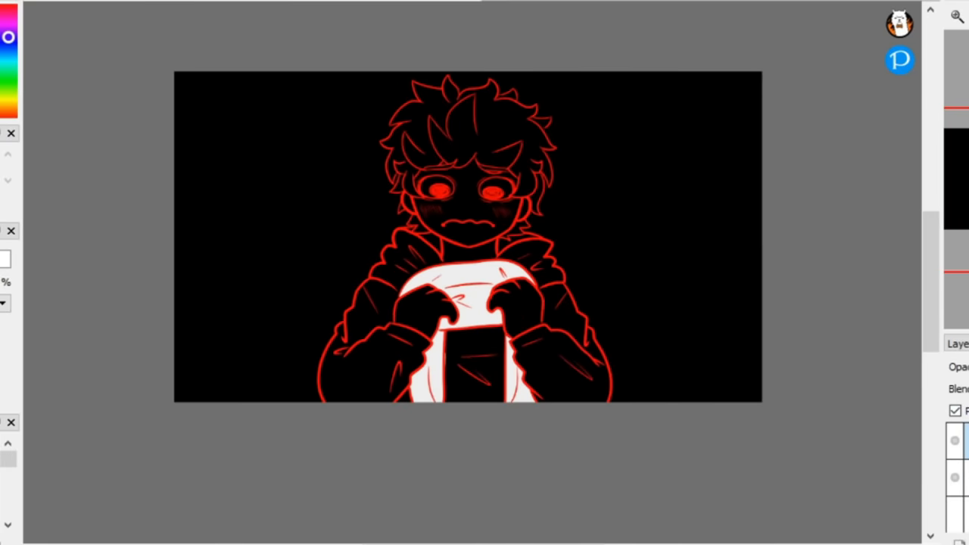
- Hide the black background, erase stray lines above the left eye and refine the face lines
click(956, 409)
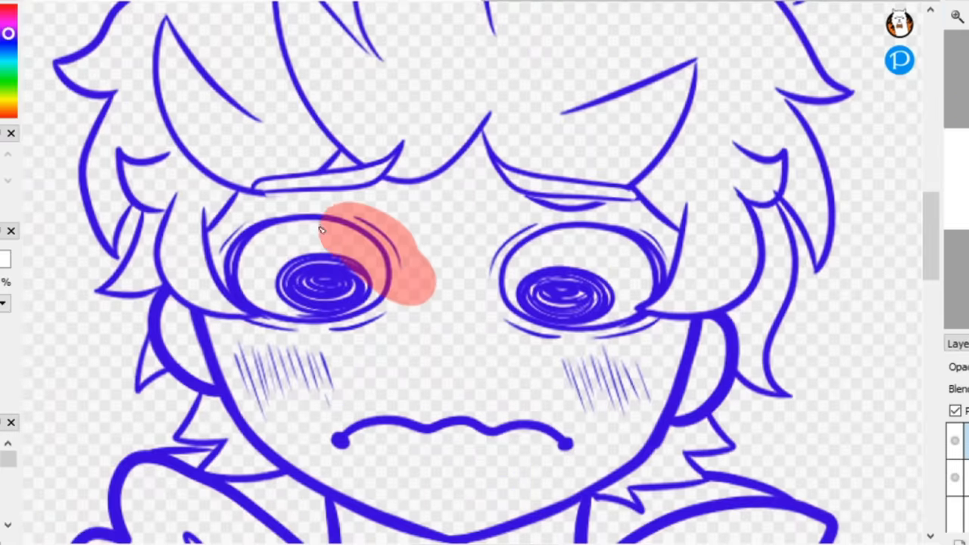
drag(325, 235, 318, 303)
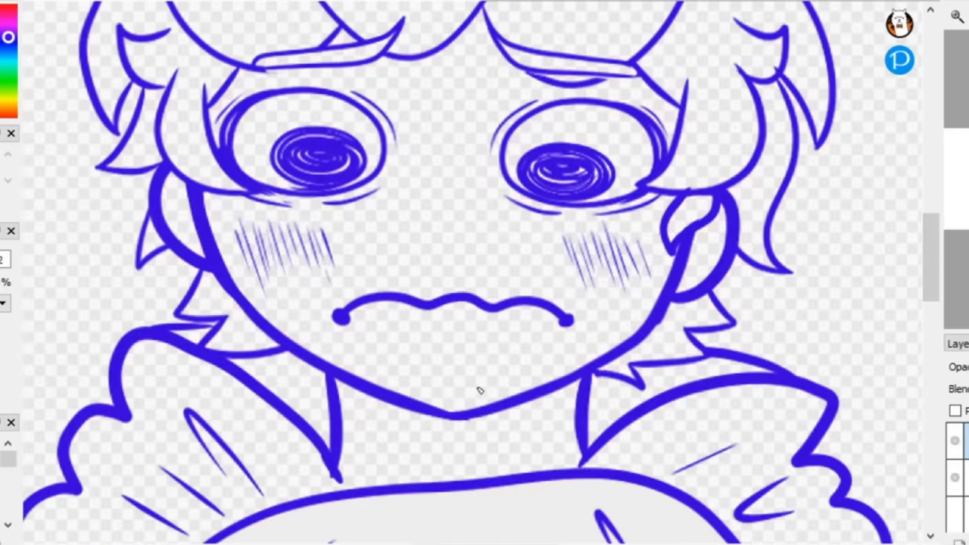
drag(477, 390, 700, 230)
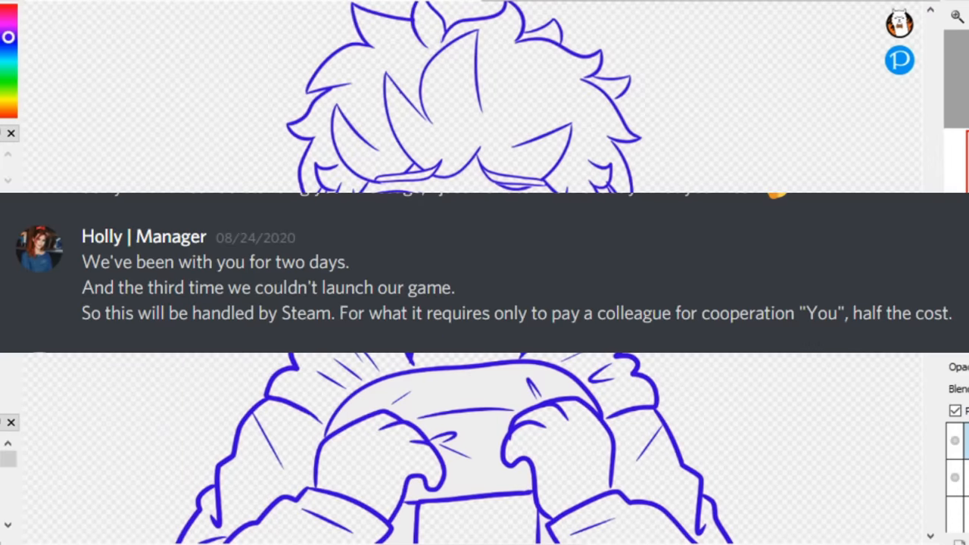
- Fill the hair purple on a colour layer beneath the blue lineart
click(431, 89)
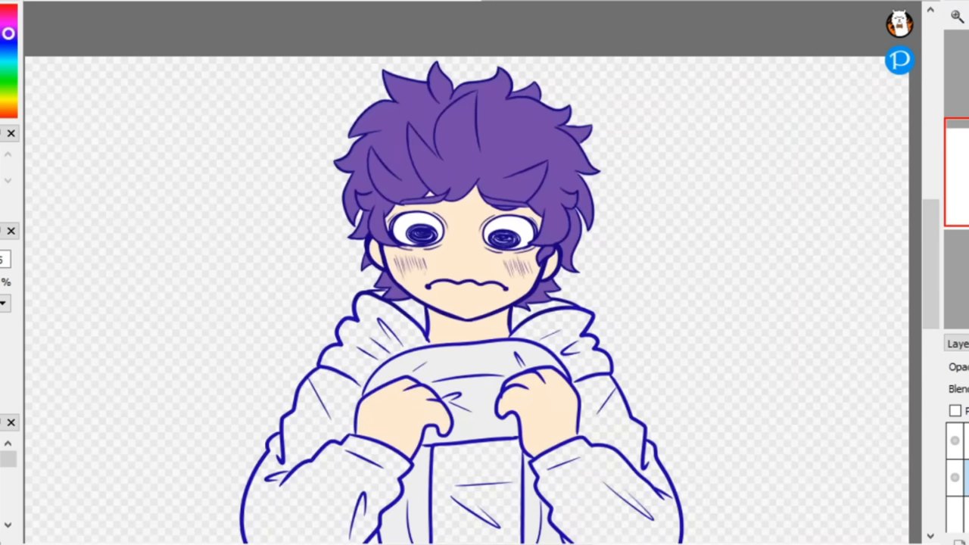
- Scroll the canvas while filling the hood lining pale blue and the hoodie lavender
scroll(down, 3)
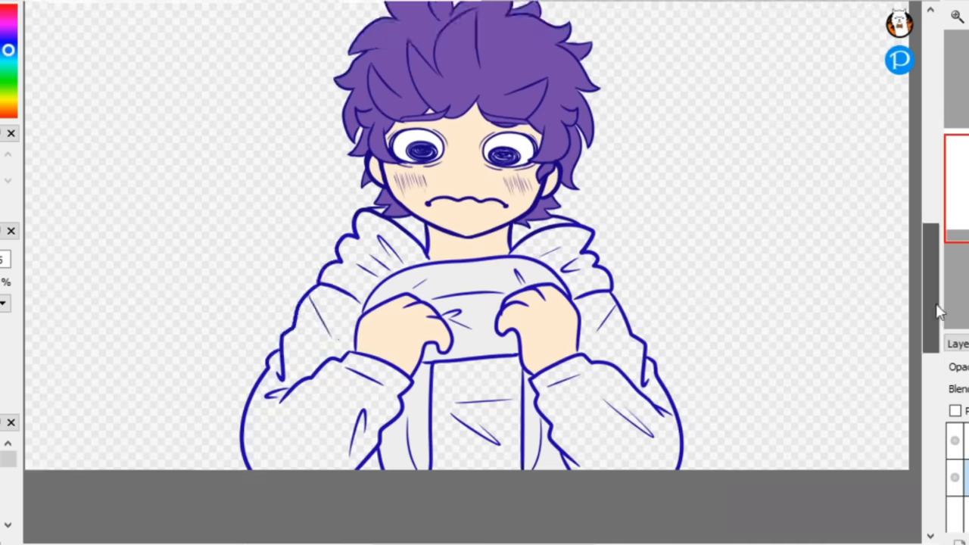
scroll(down, 3)
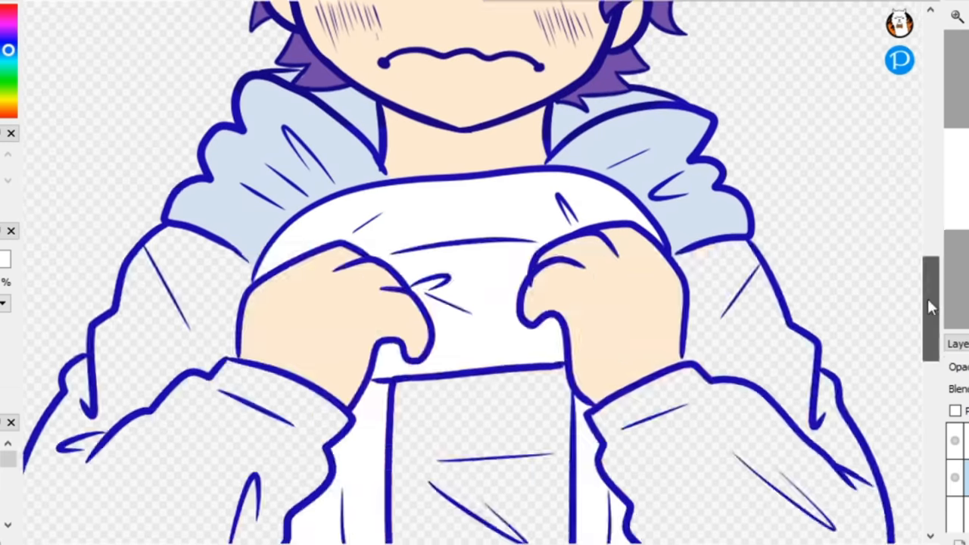
scroll(down, 3)
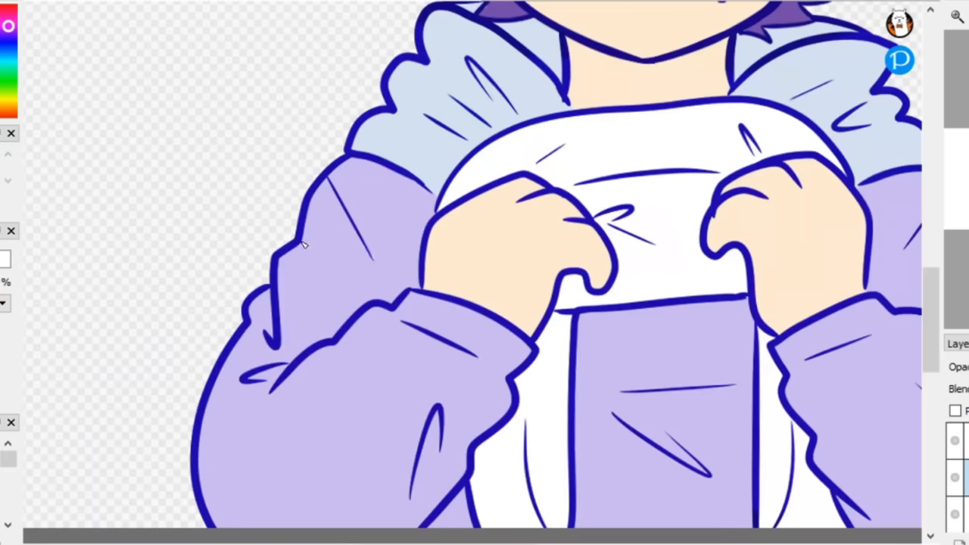
- Brush darker purple shadow strokes across the hoodie sleeves, hood folds and pocket
drag(303, 243, 235, 469)
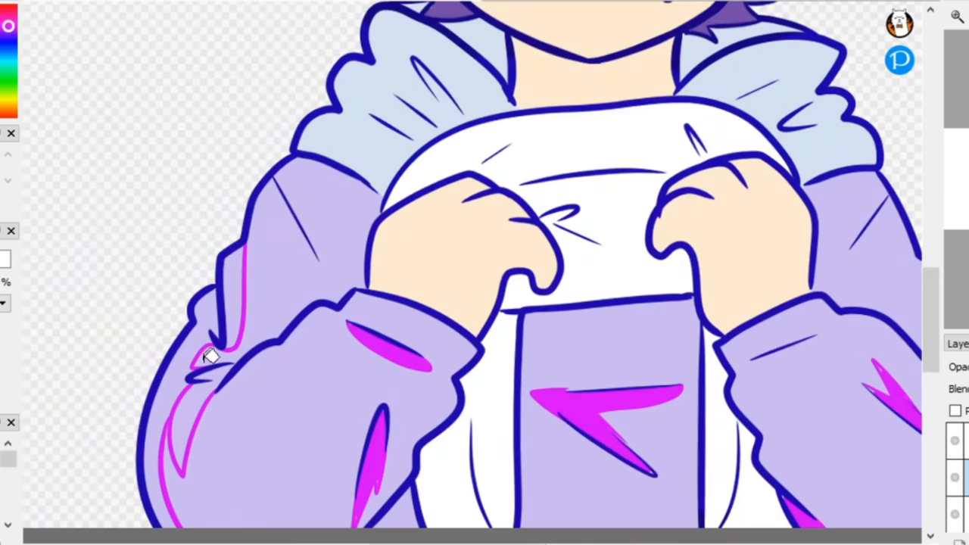
drag(212, 356, 325, 270)
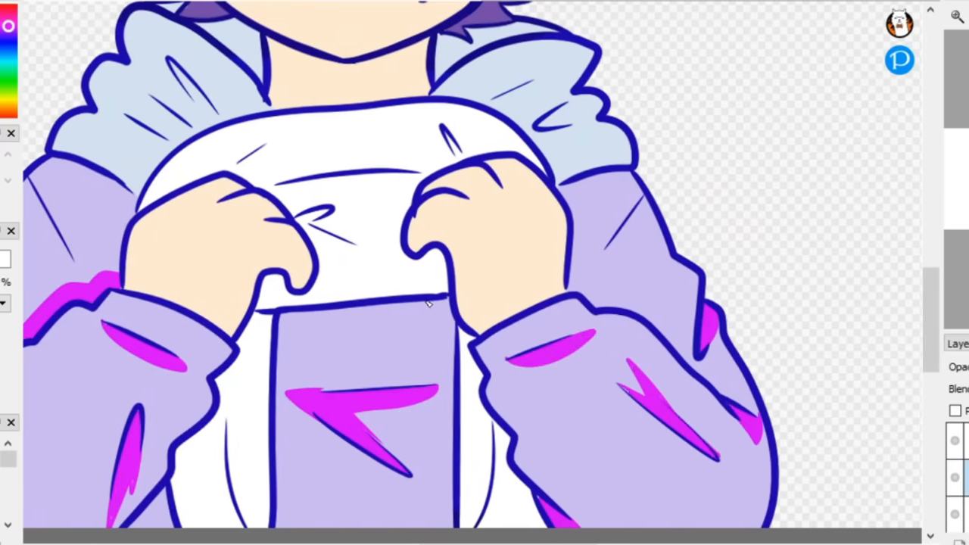
drag(432, 303, 310, 515)
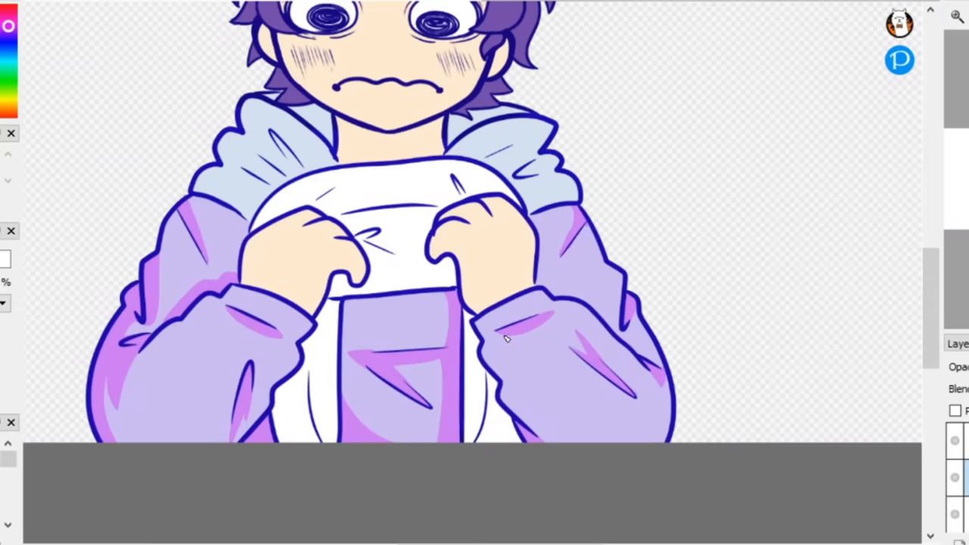
drag(503, 341, 575, 442)
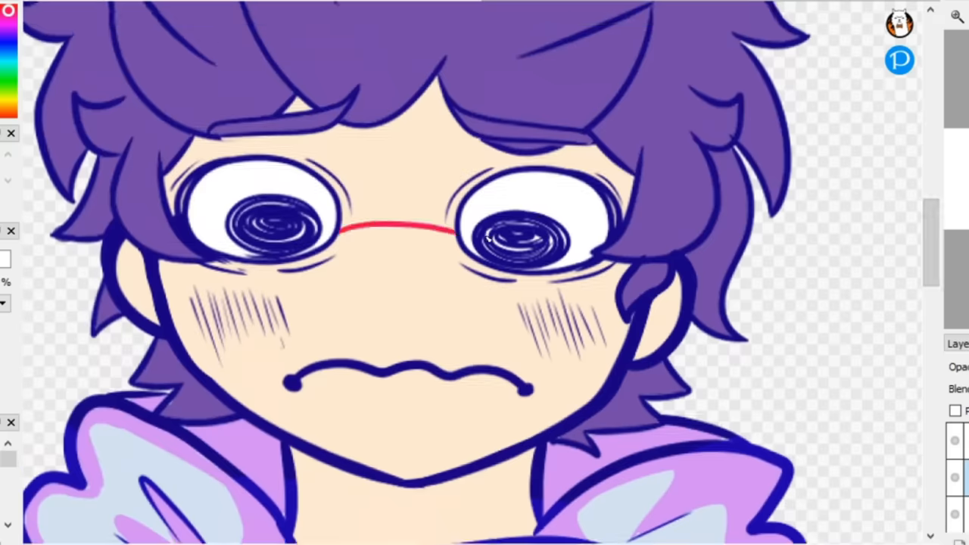
- Brush pink shading under the chin and neck and onto the cloth and hoodie front
drag(578, 272, 390, 473)
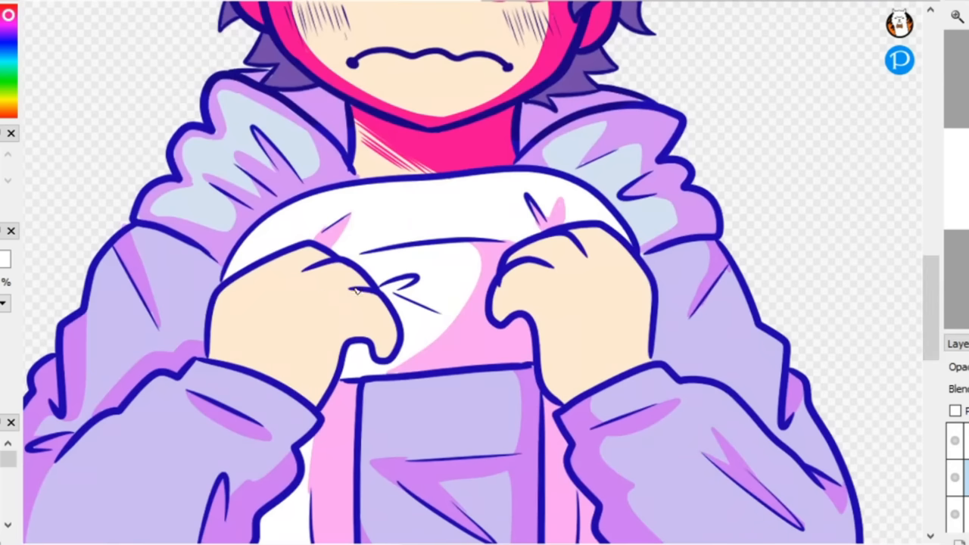
drag(303, 258, 334, 371)
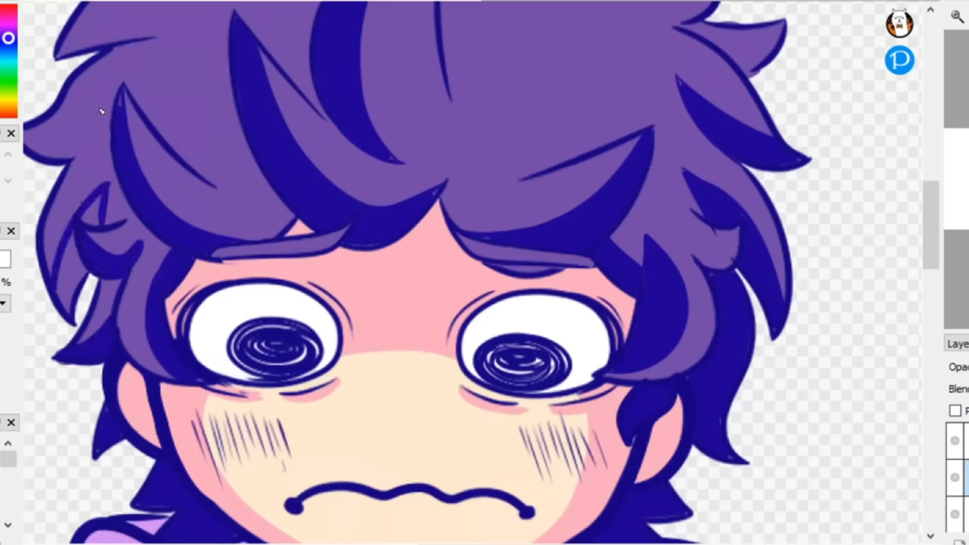
- Apply a purple gradient on a clipped layer deepening the hair and lower hoodie
scroll(down, 3)
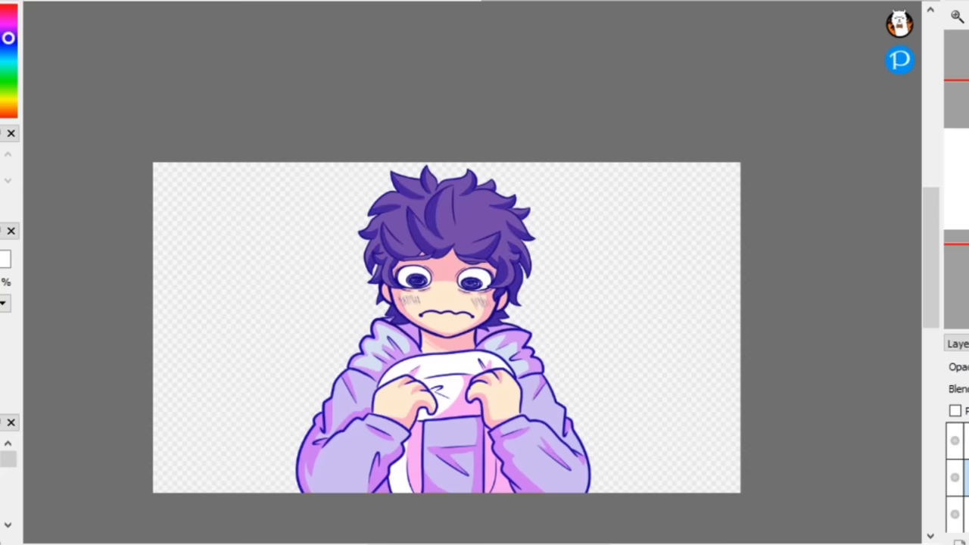
click(955, 411)
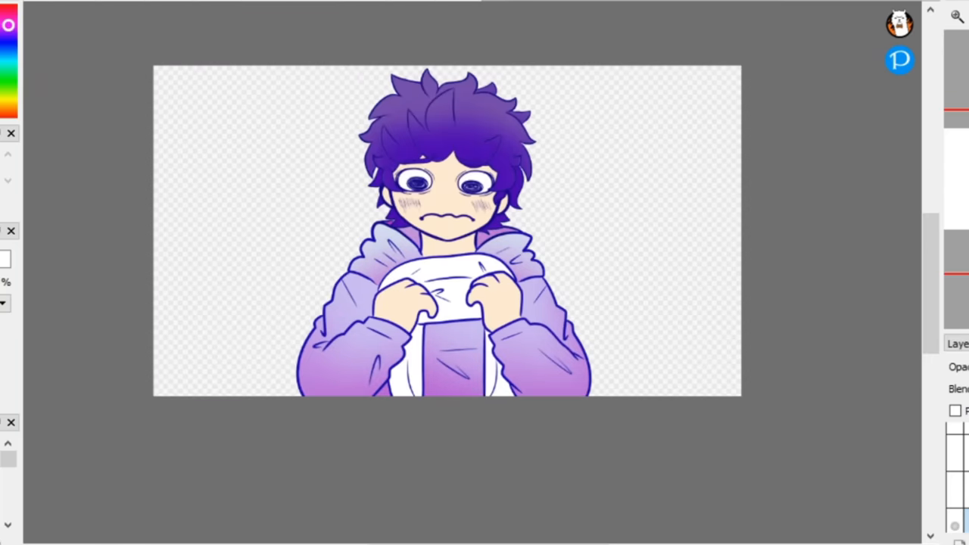
- Airbrush pink-magenta glow onto the hair tips, held cloth and lower hoodie
click(954, 409)
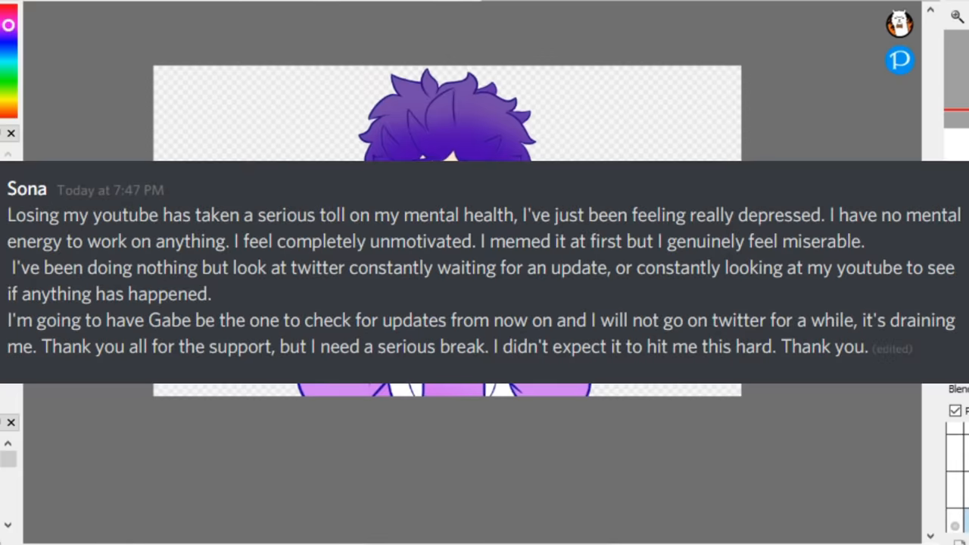
click(954, 409)
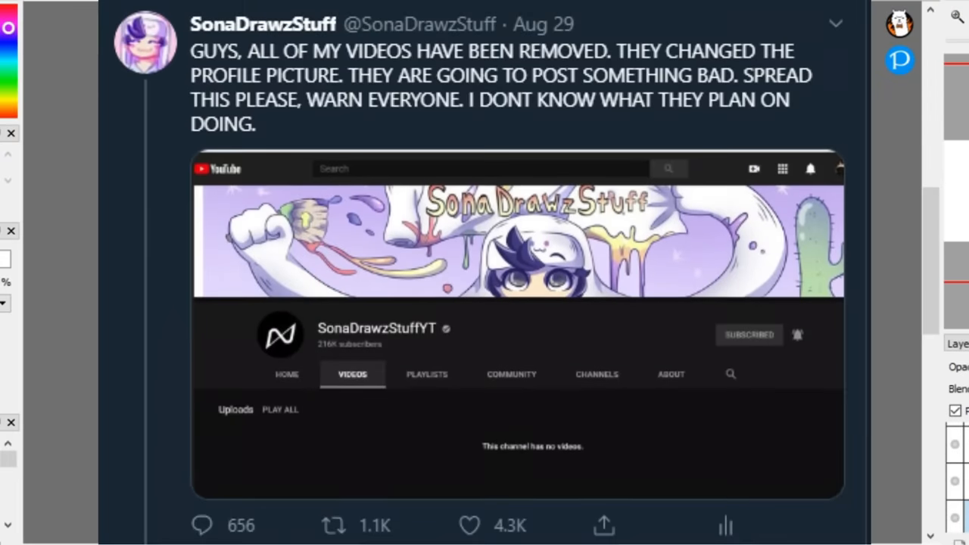
scroll(down, 3)
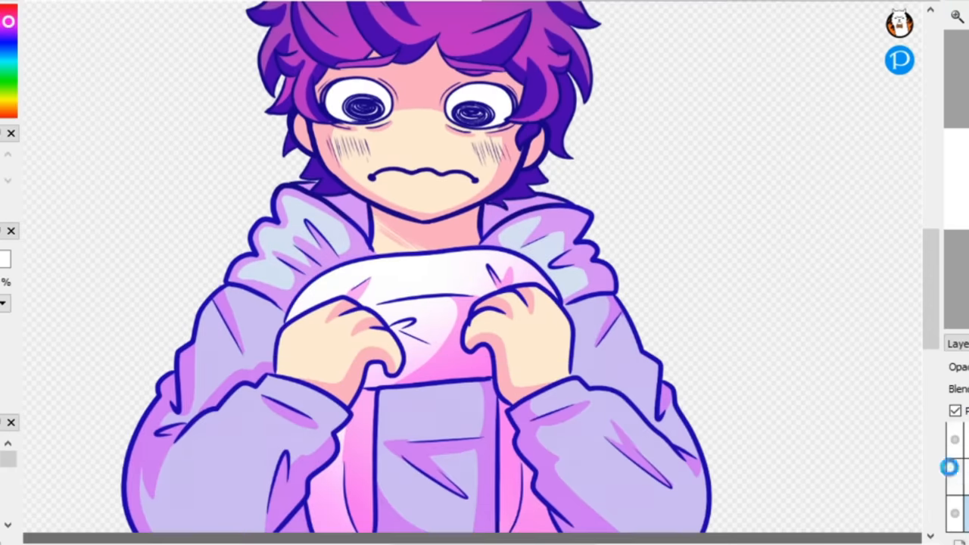
- Toggle the blue tint overlay on and off, then choose a warm pink for hand highlights
click(954, 409)
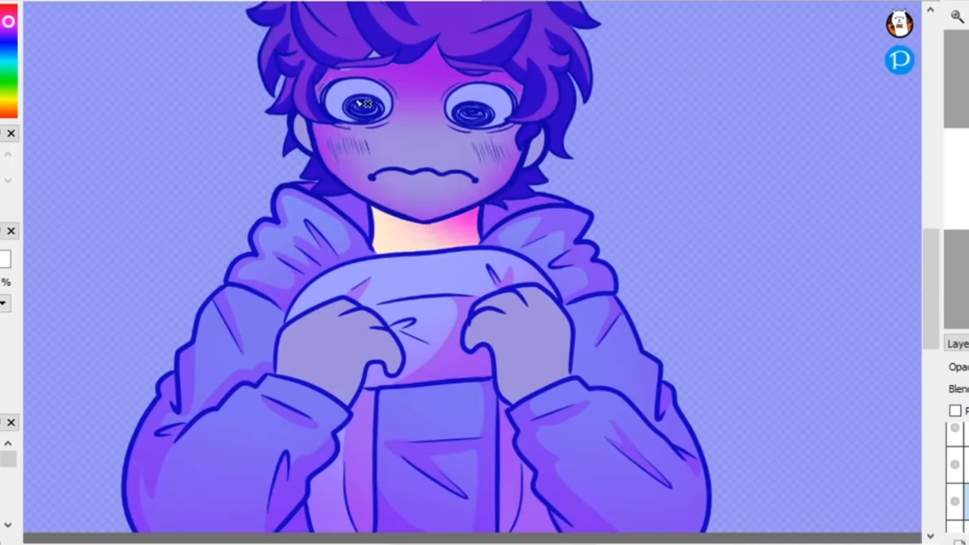
click(487, 348)
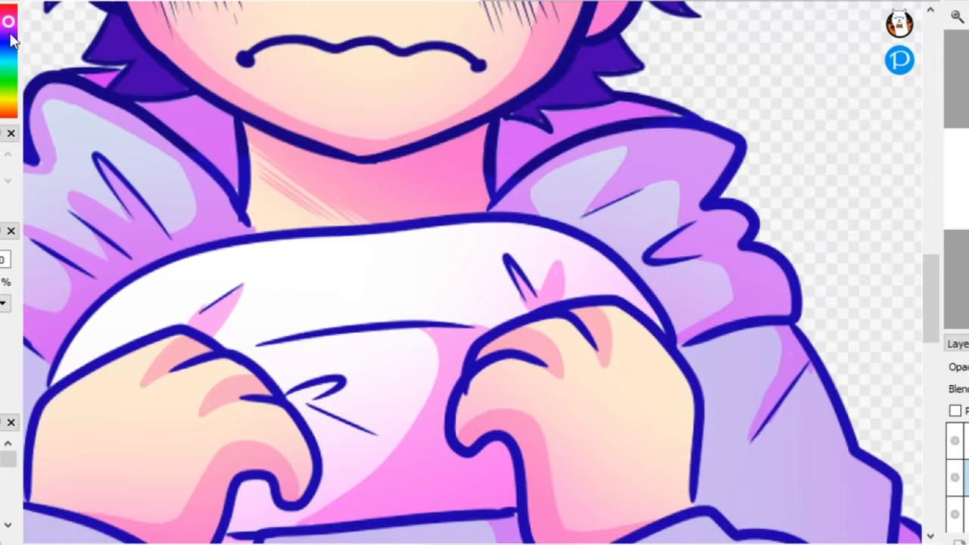
click(8, 23)
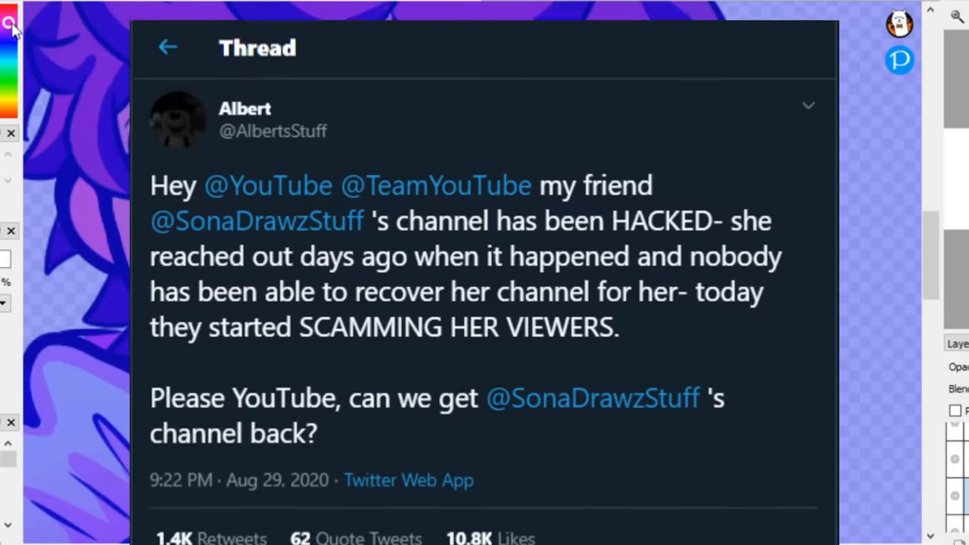
- Zoom into the hands and dab red accent strokes along the hoodie and cloth outlines
scroll(down, 3)
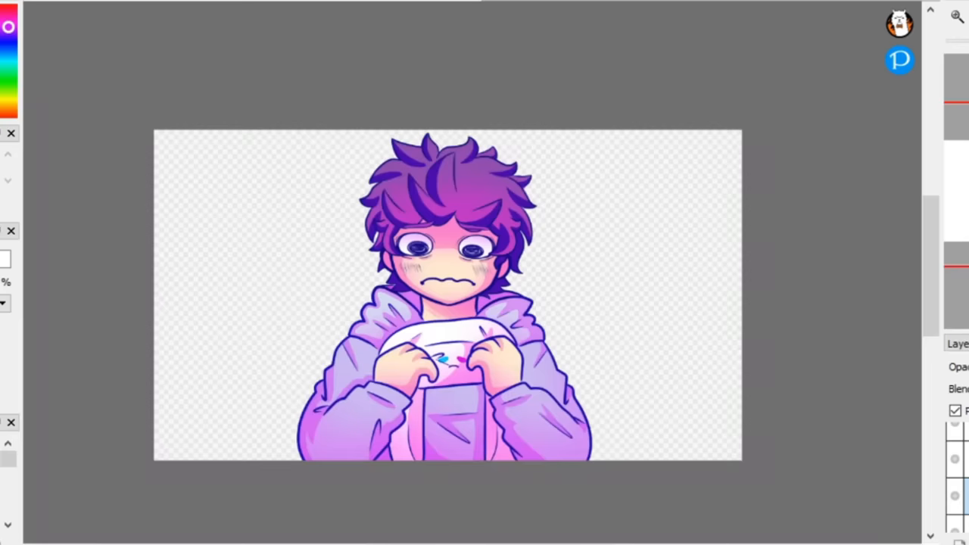
mouse_move(317, 540)
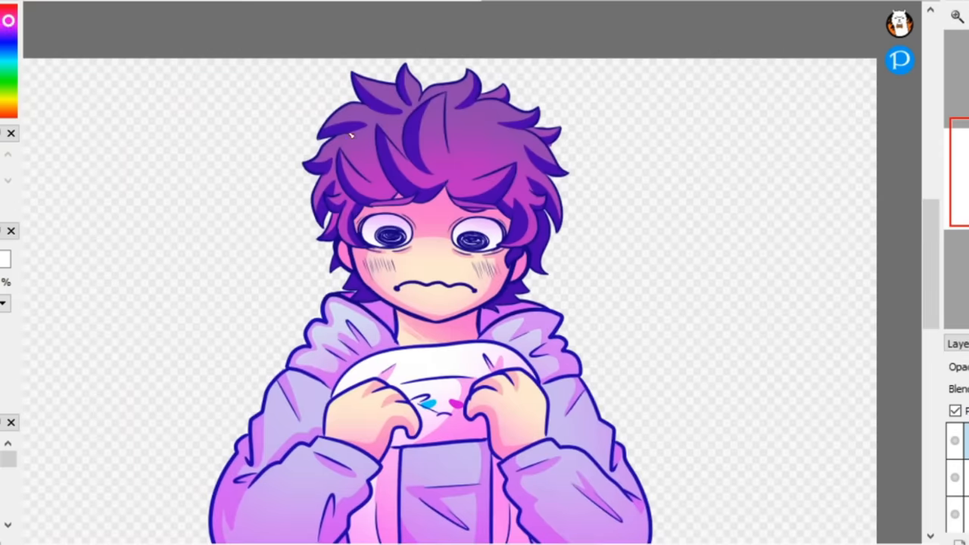
scroll(down, 3)
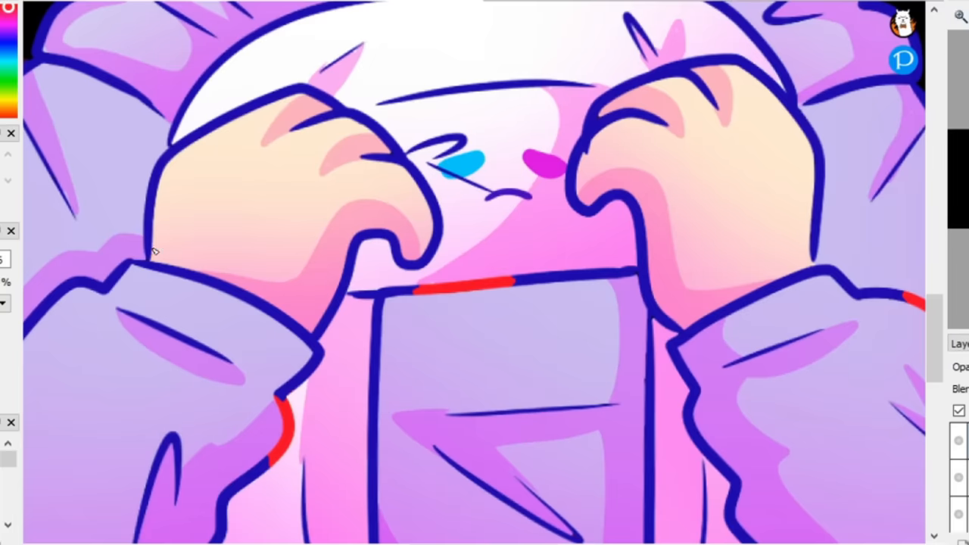
drag(151, 254, 412, 250)
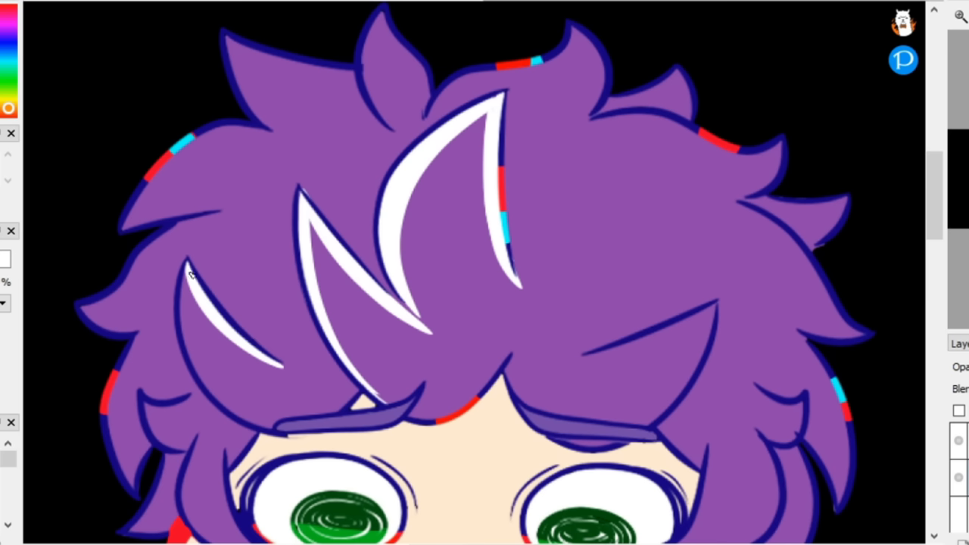
- Draw white highlight streaks across the right bangs before tracing the face in red
drag(563, 379, 714, 306)
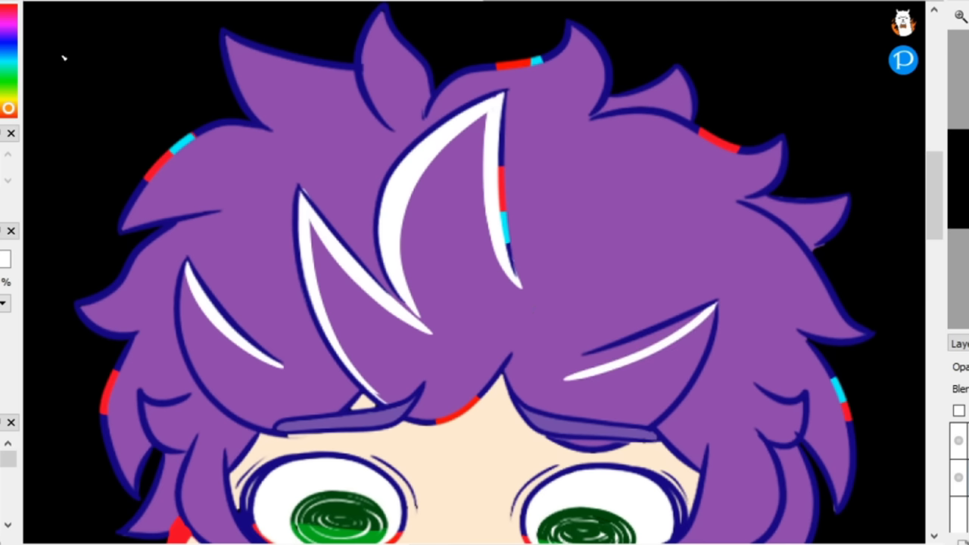
drag(712, 306, 644, 425)
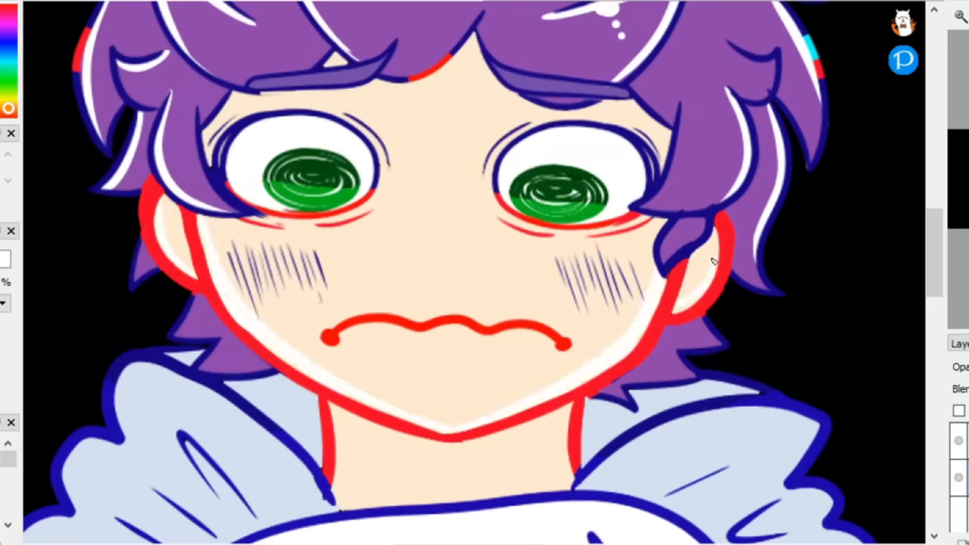
- Zoom out to view the fully outlined chibi glowing red and cyan on black
scroll(down, 3)
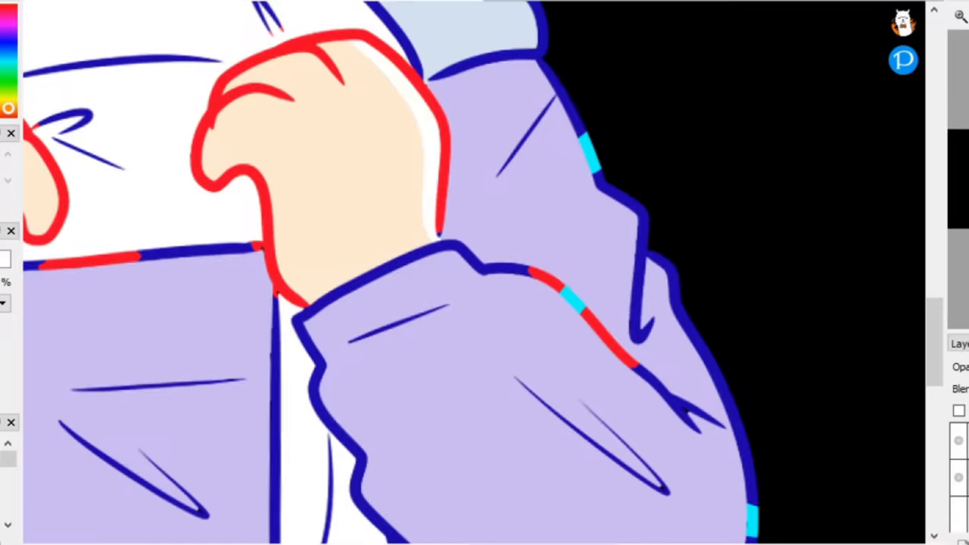
scroll(down, 3)
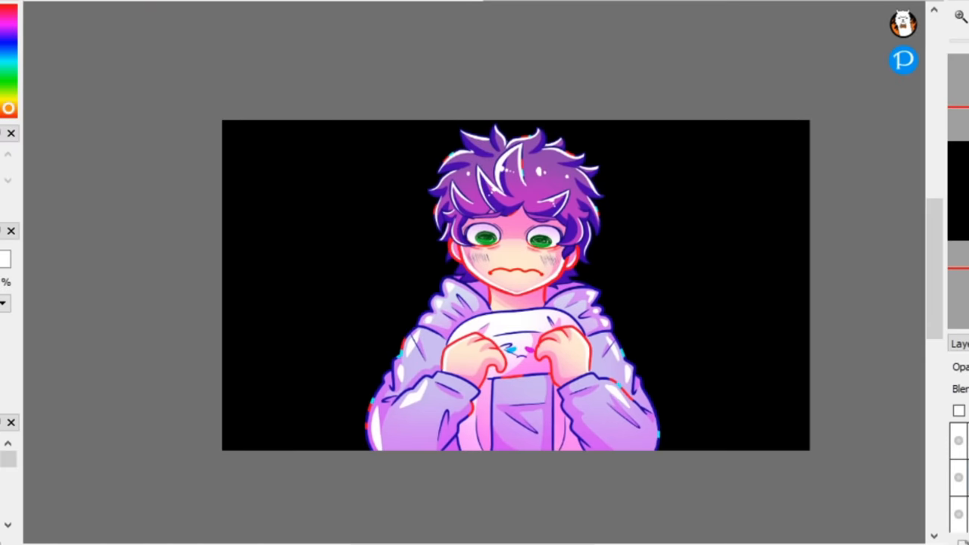
- Dab small white sparkle dots through the purple hair to finish the illustration
click(961, 409)
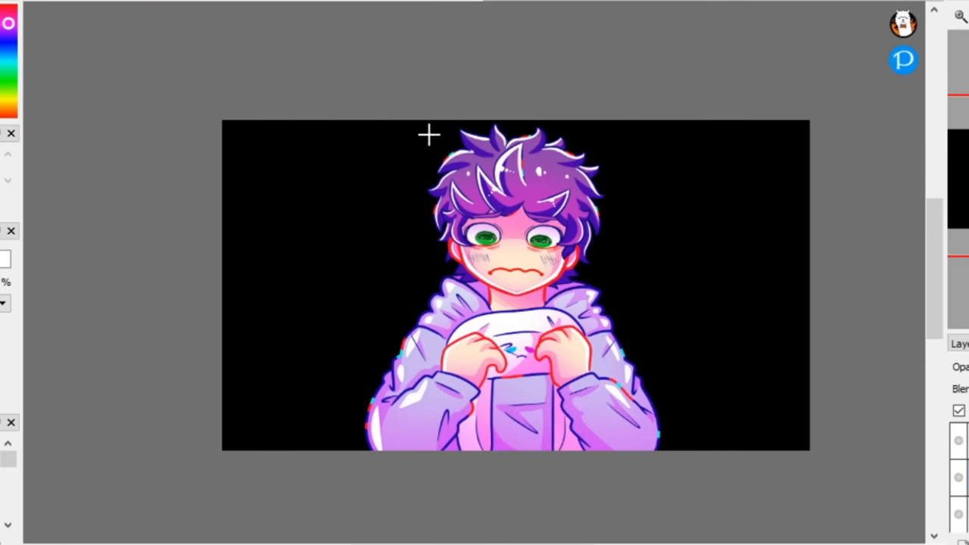
mouse_move(472, 273)
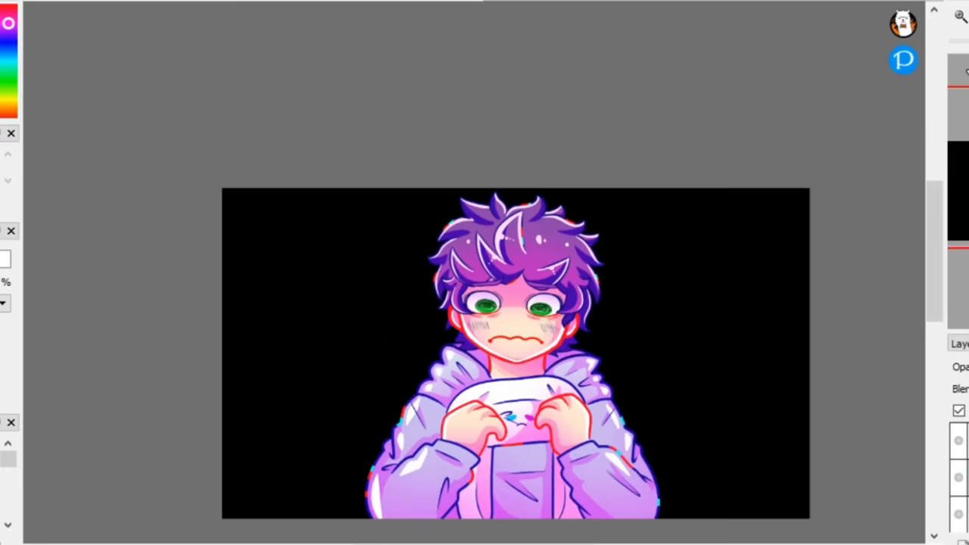
mouse_move(840, 251)
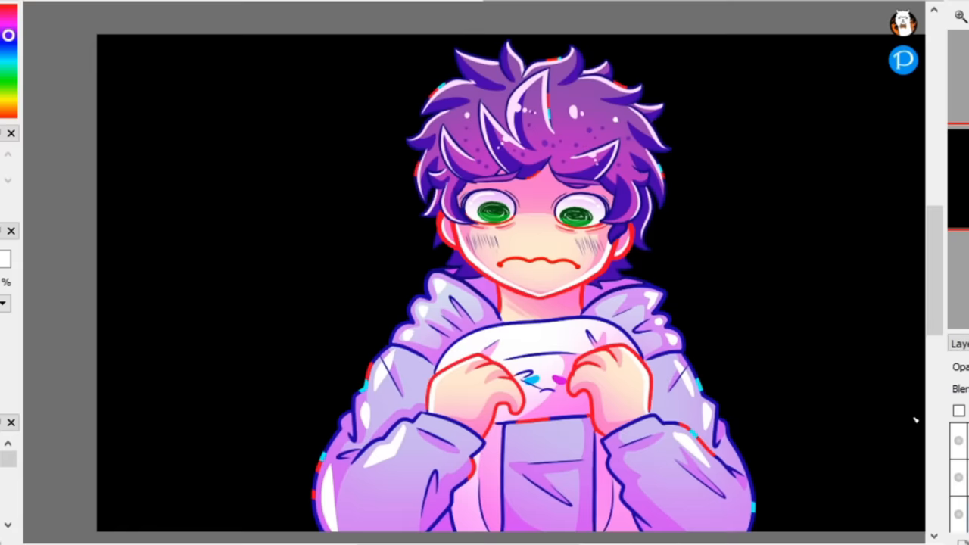
click(959, 409)
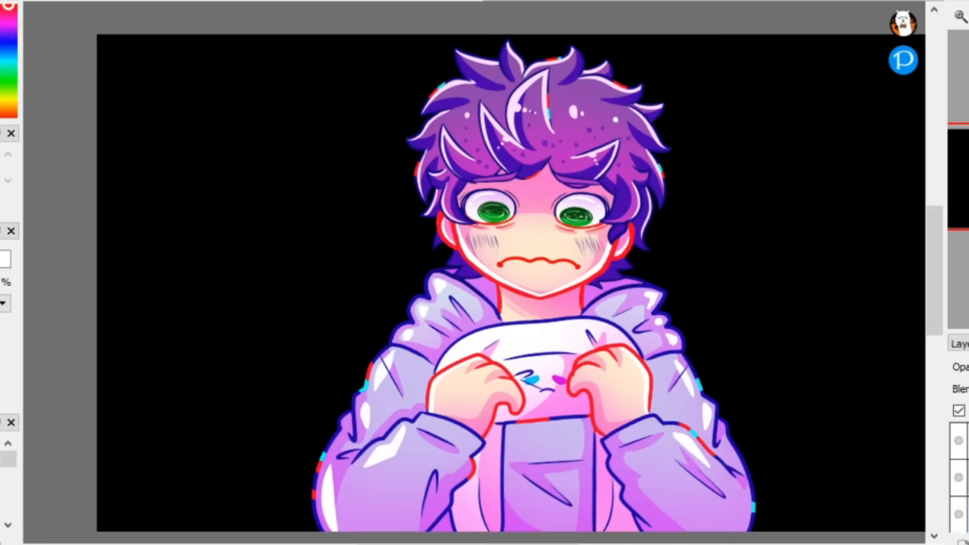